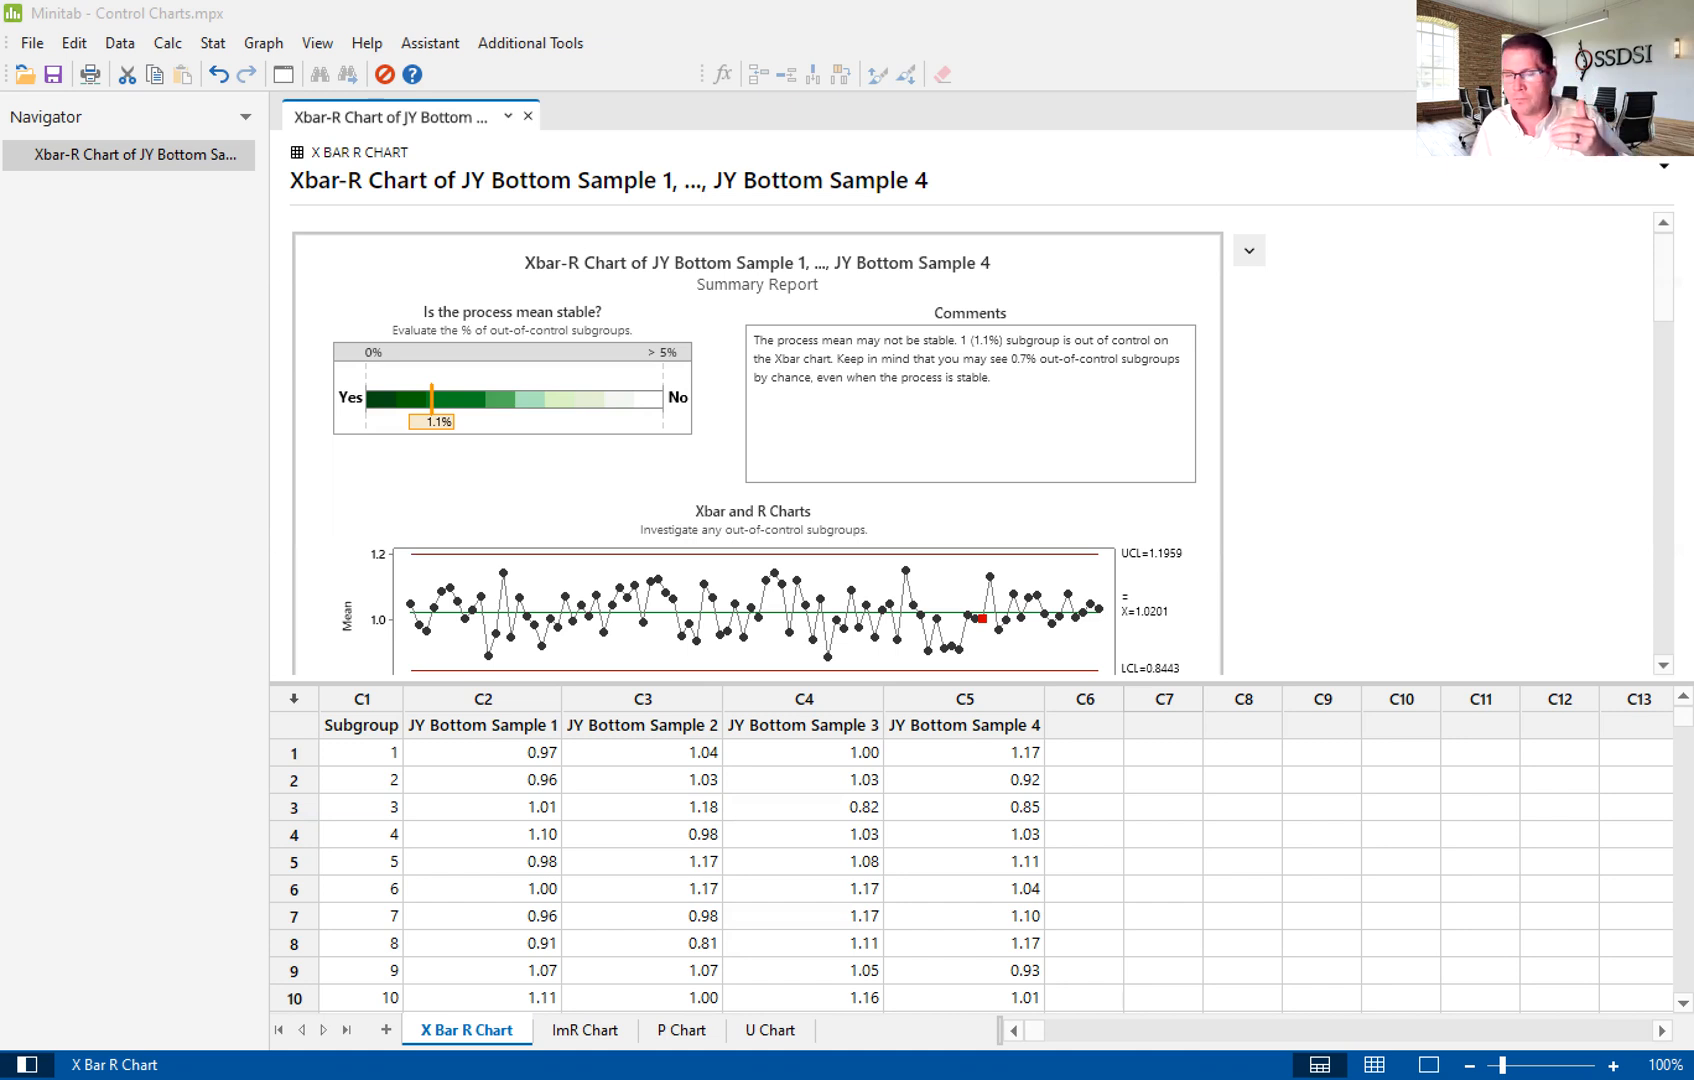
Close the earlier Xbar-R summary report, leaving the JY Bottom Sample worksheet
{"action": "left_click", "coordinate": [429, 43]}
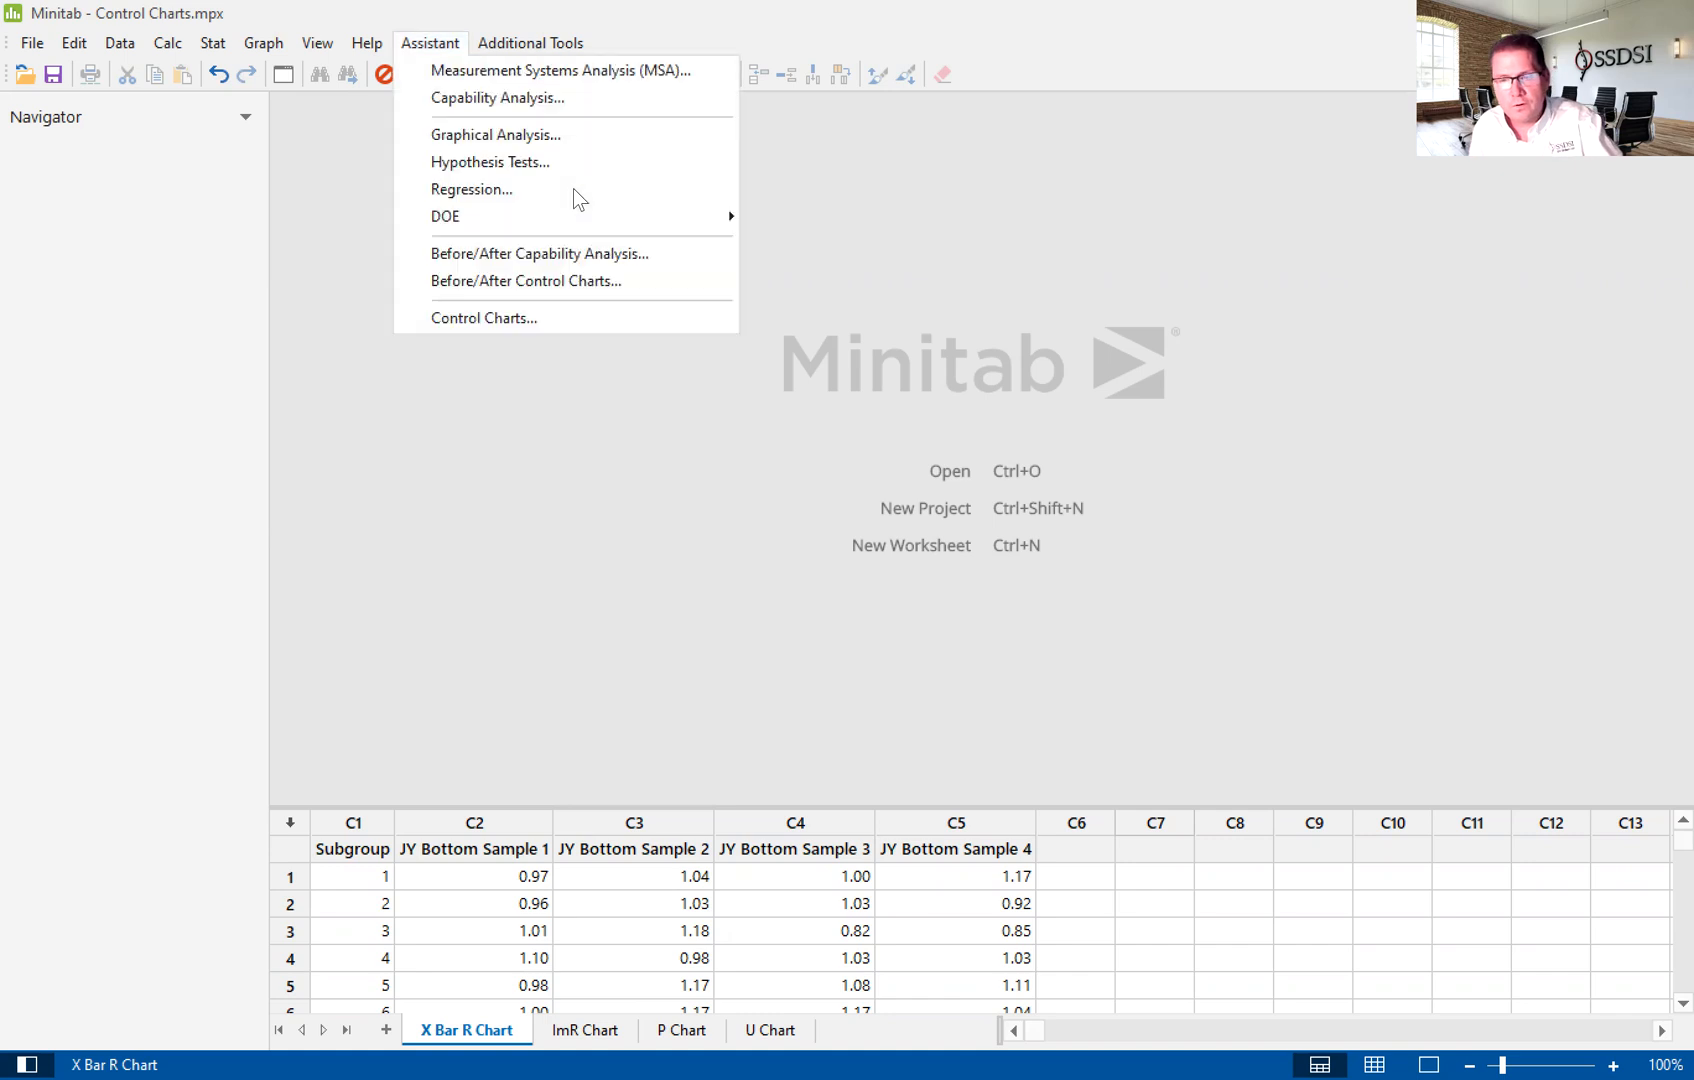
{"action": "mouse_move", "coordinate": [483, 318]}
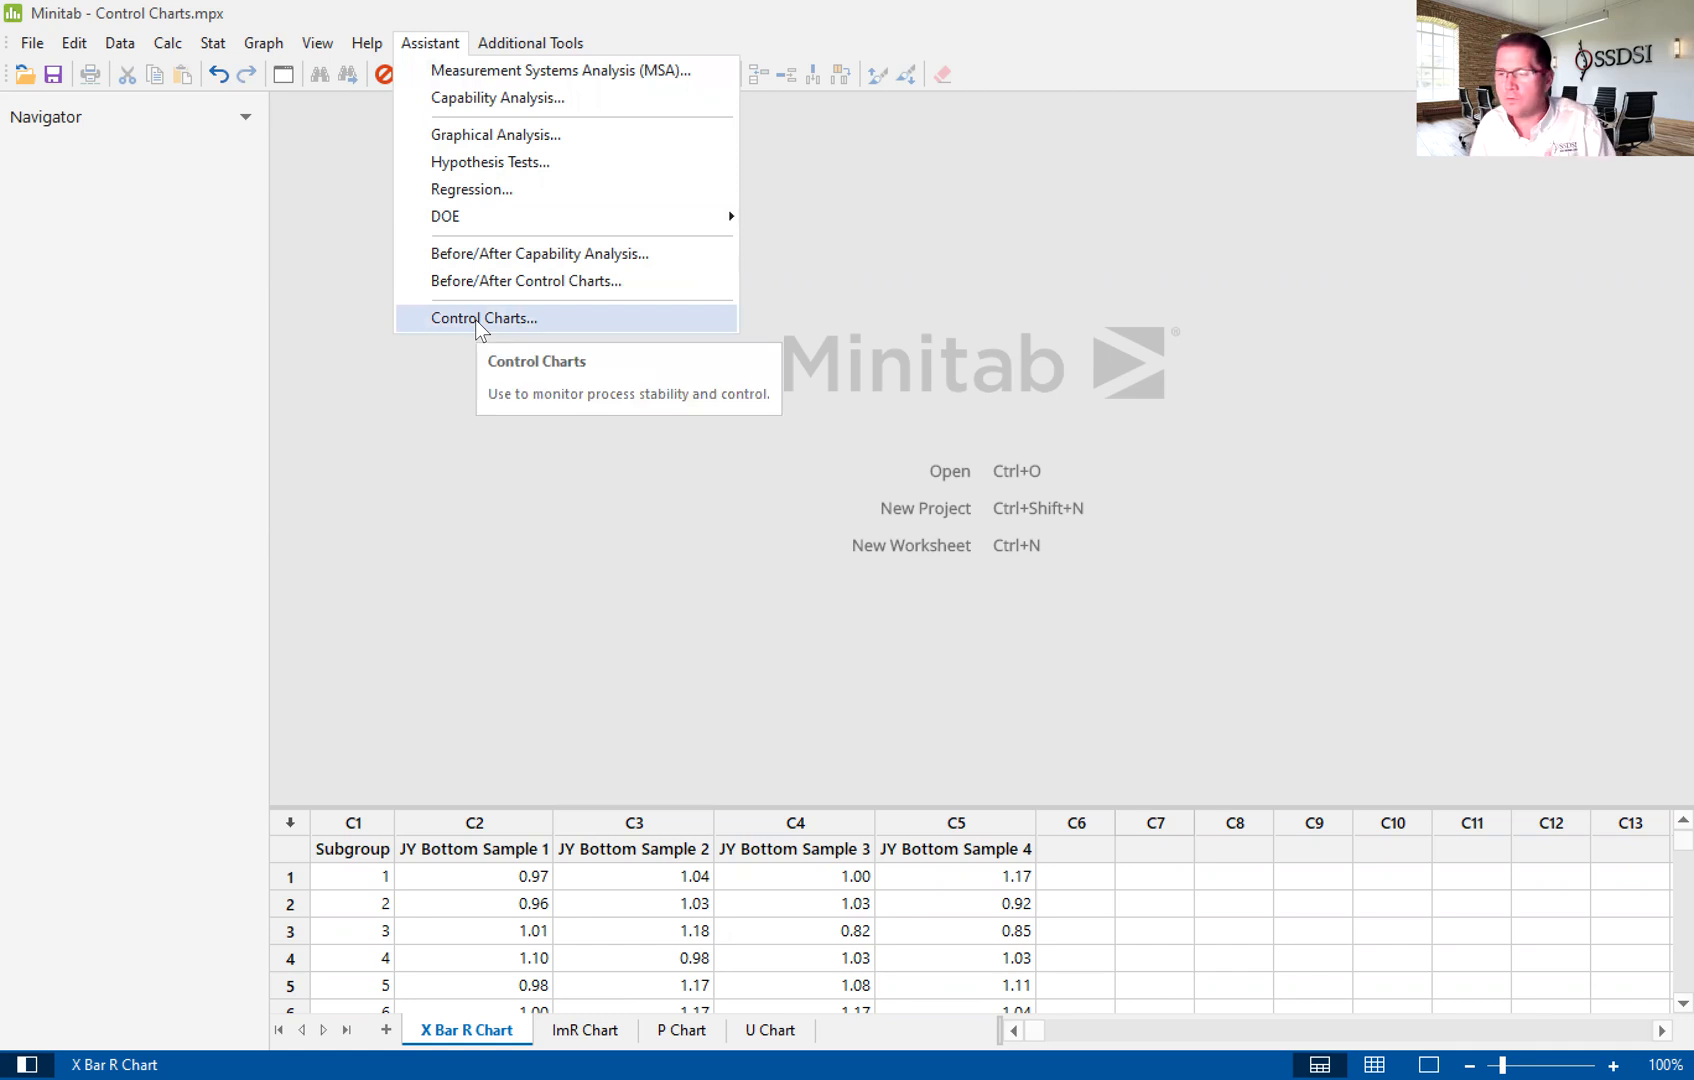
Open the Assistant's Control Charts chooser flowchart
{"action": "left_click", "coordinate": [483, 318]}
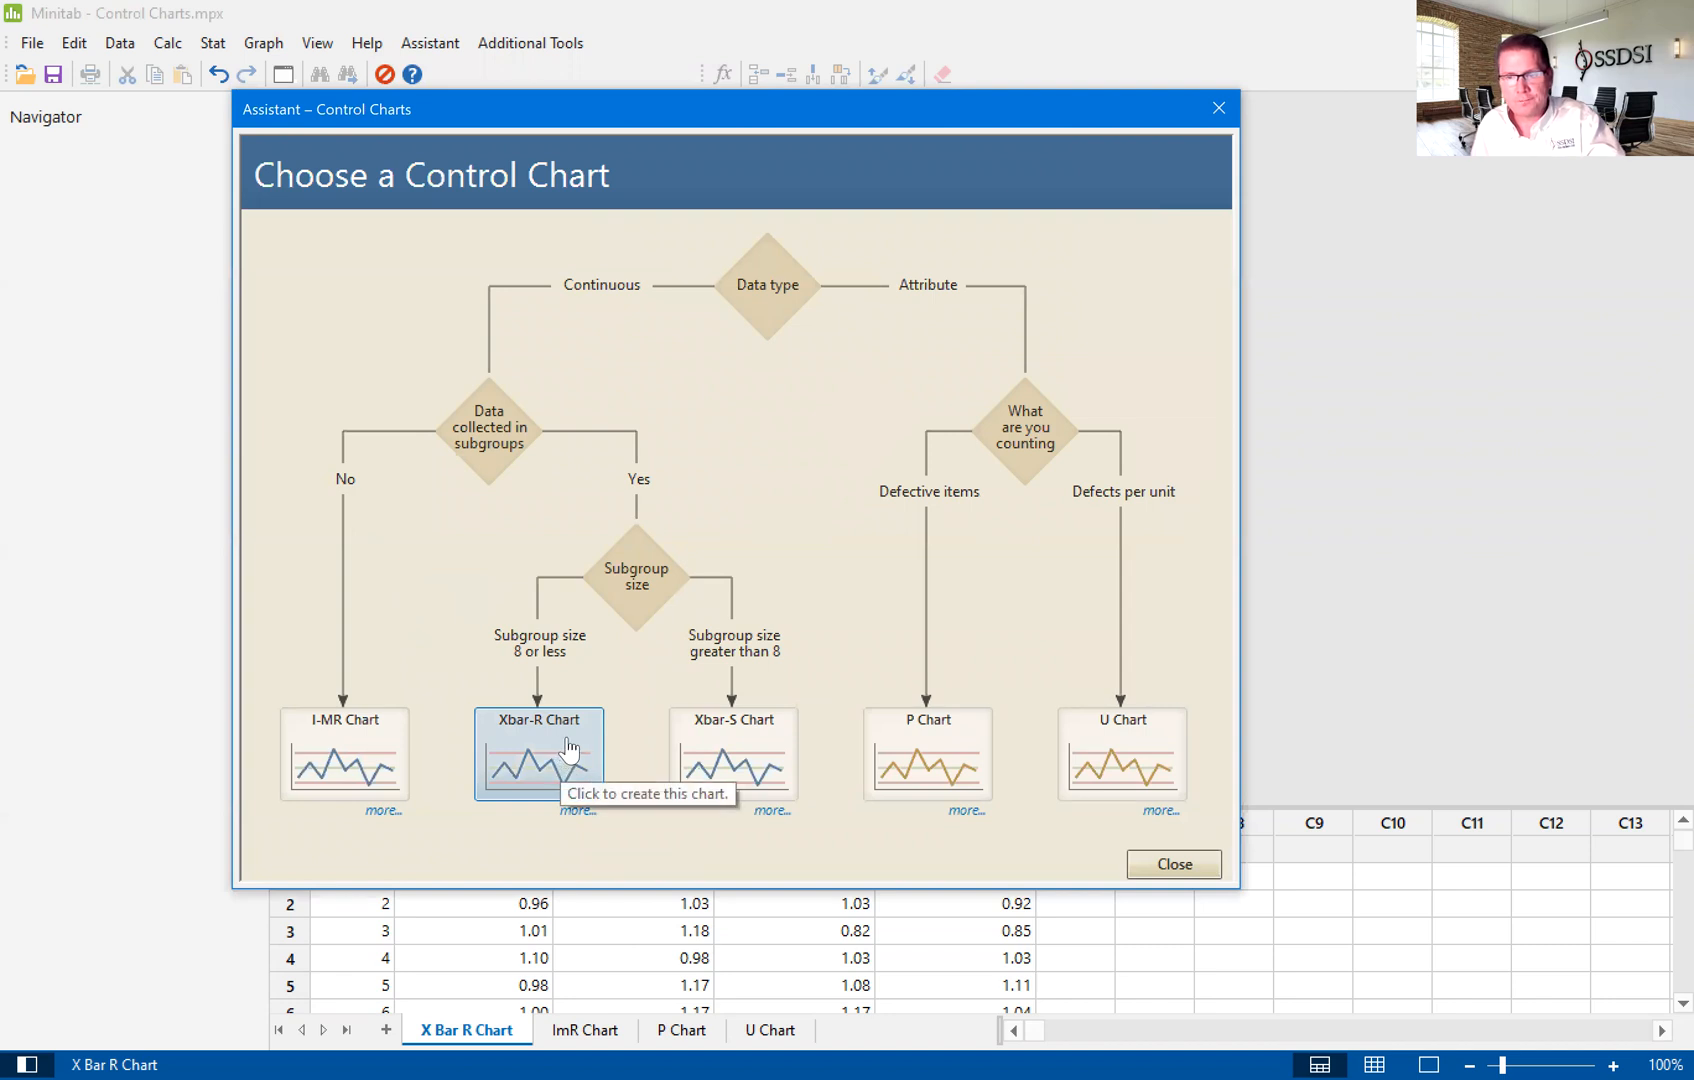
Start an Xbar-R chart with JY Bottom Sample 1–4 as the data columns
{"action": "left_click", "coordinate": [537, 753]}
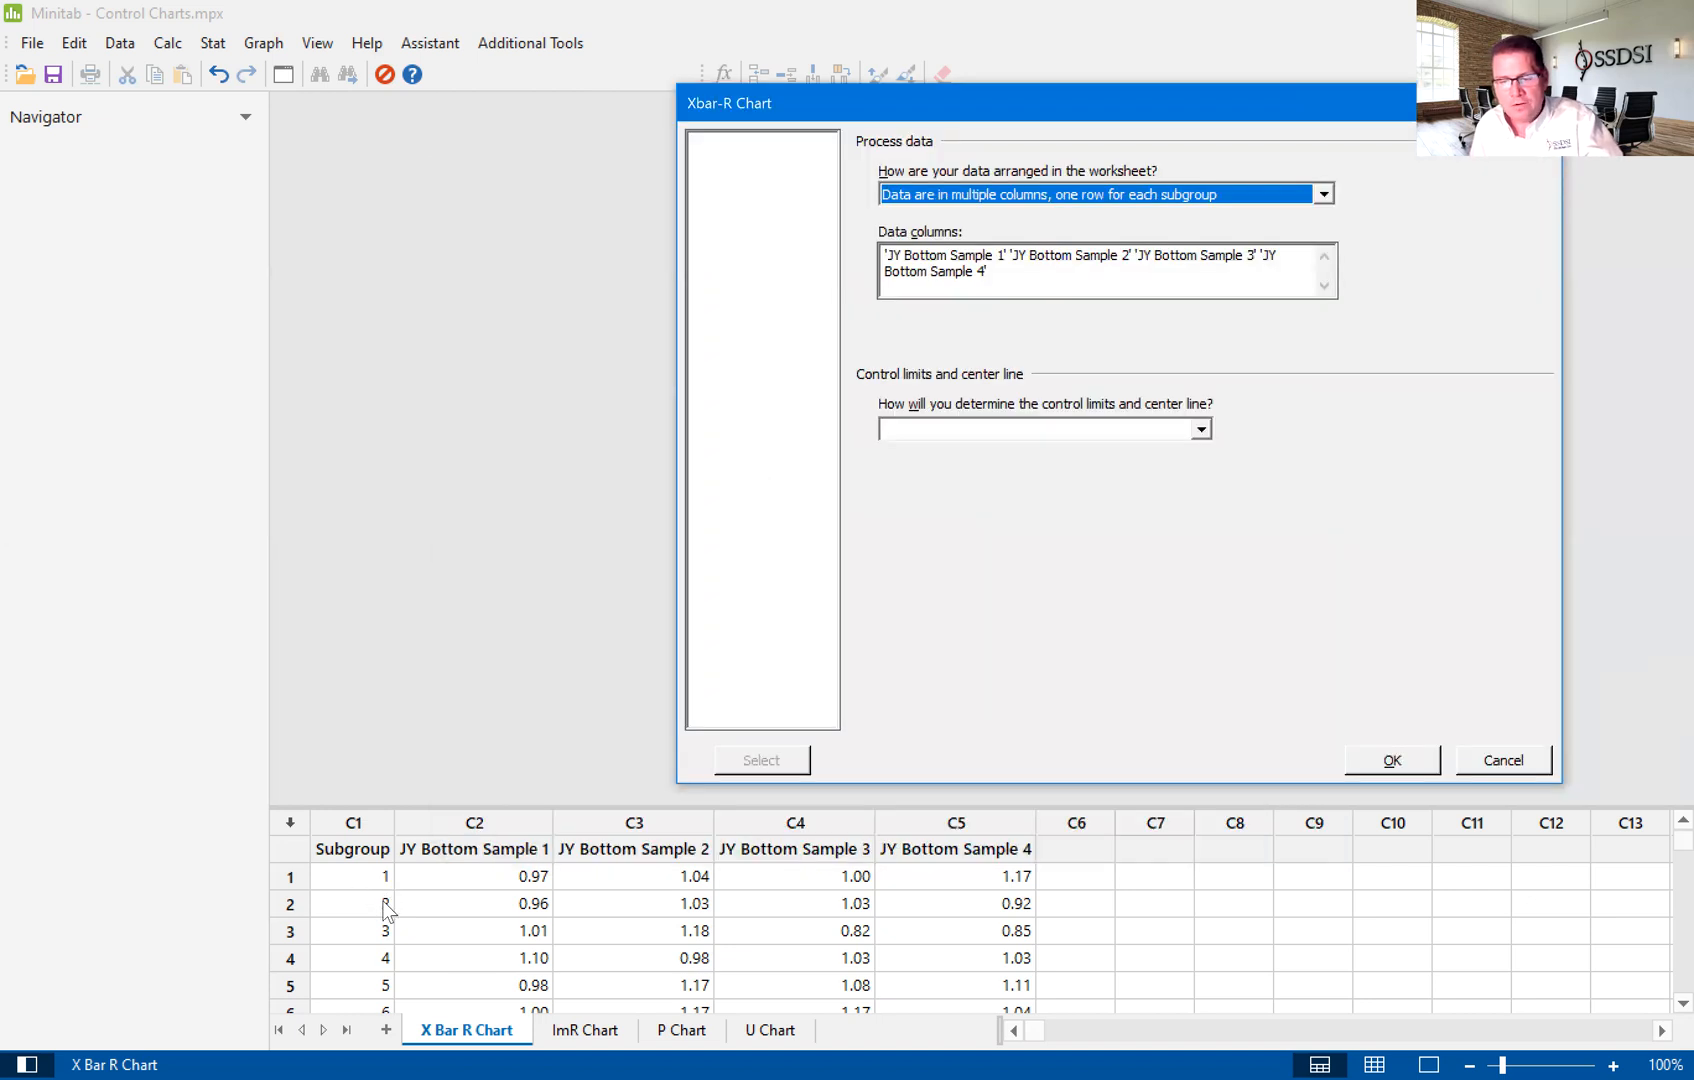
{"action": "mouse_move", "coordinate": [508, 891]}
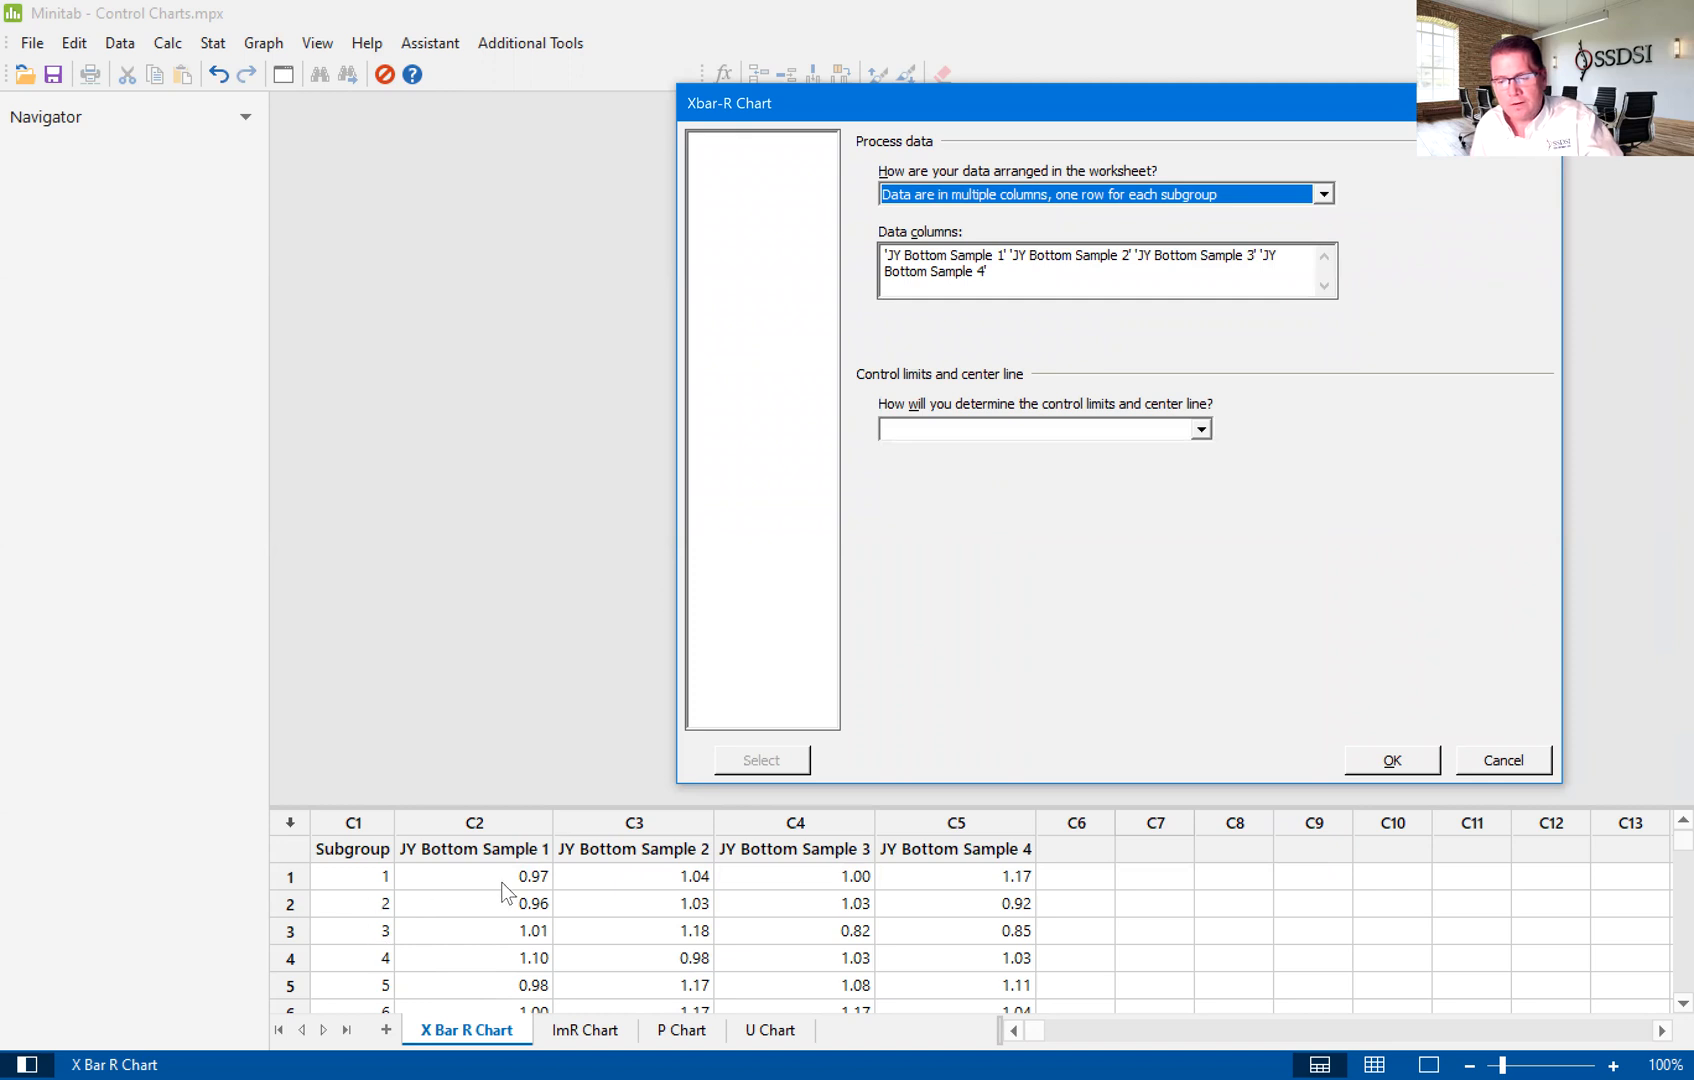
{"action": "mouse_move", "coordinate": [656, 899]}
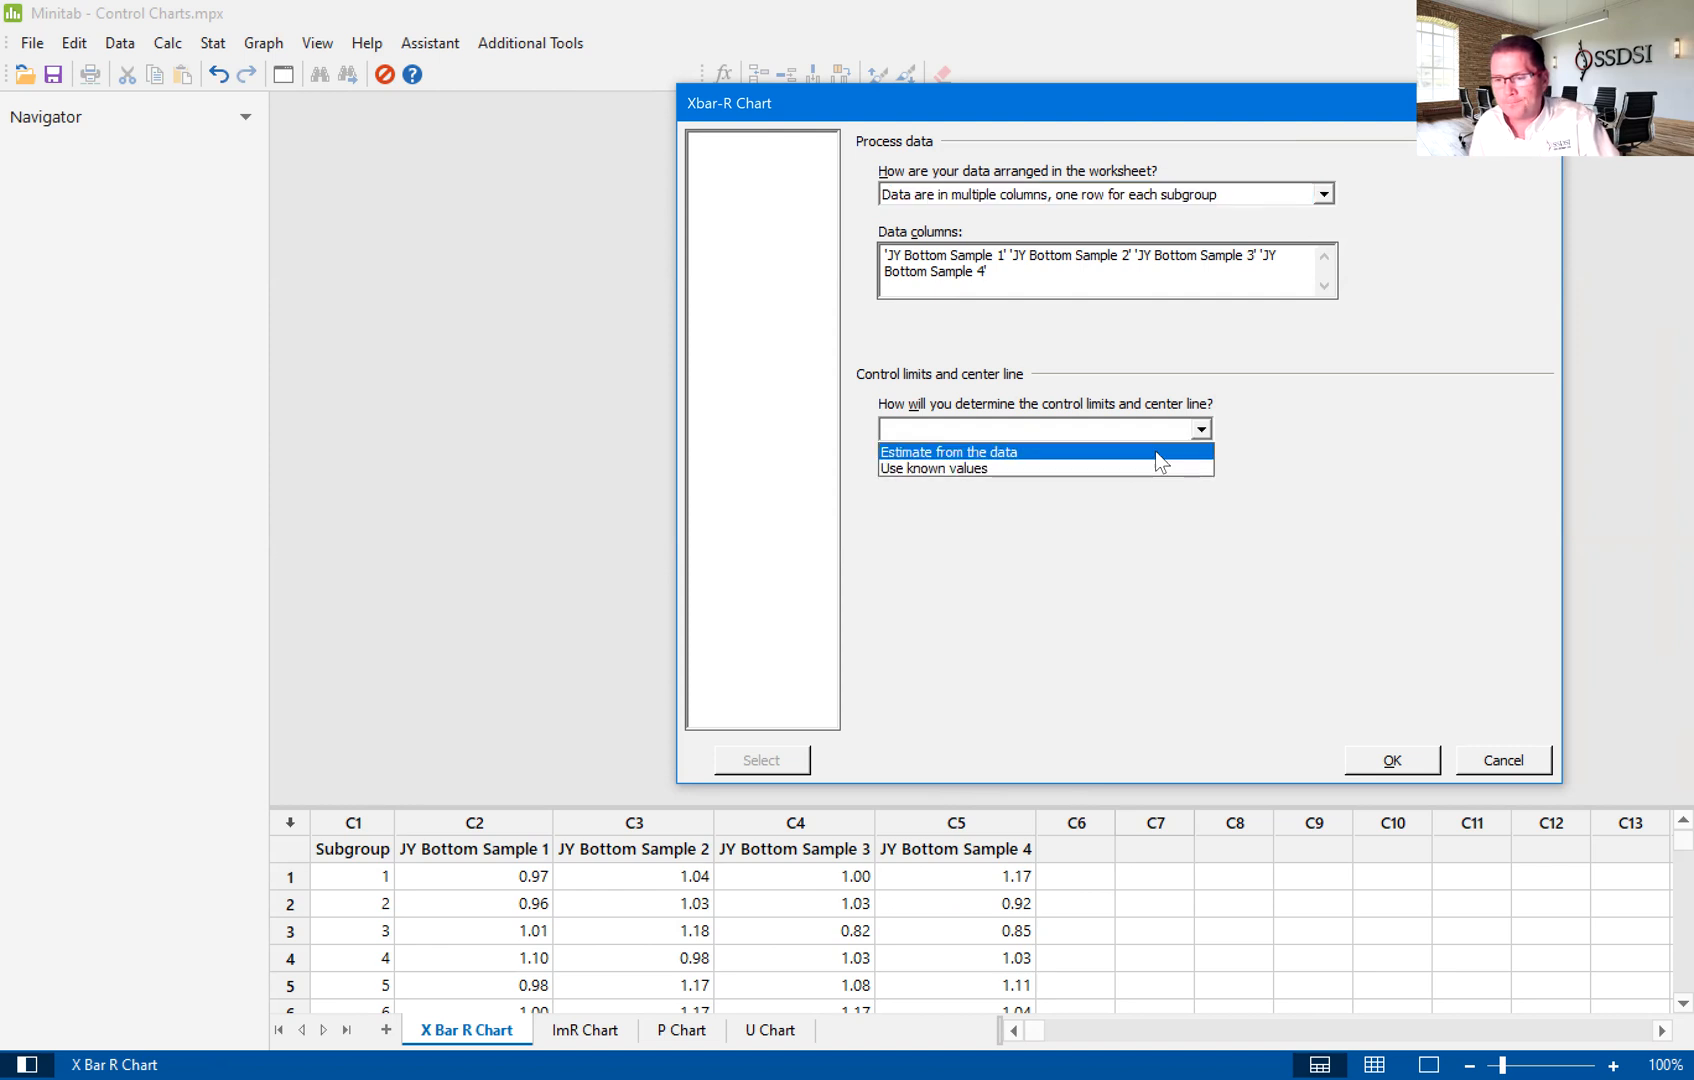
Estimate the control limits from the data, flagging subgroups 15 and 67–75
{"action": "left_click", "coordinate": [947, 451]}
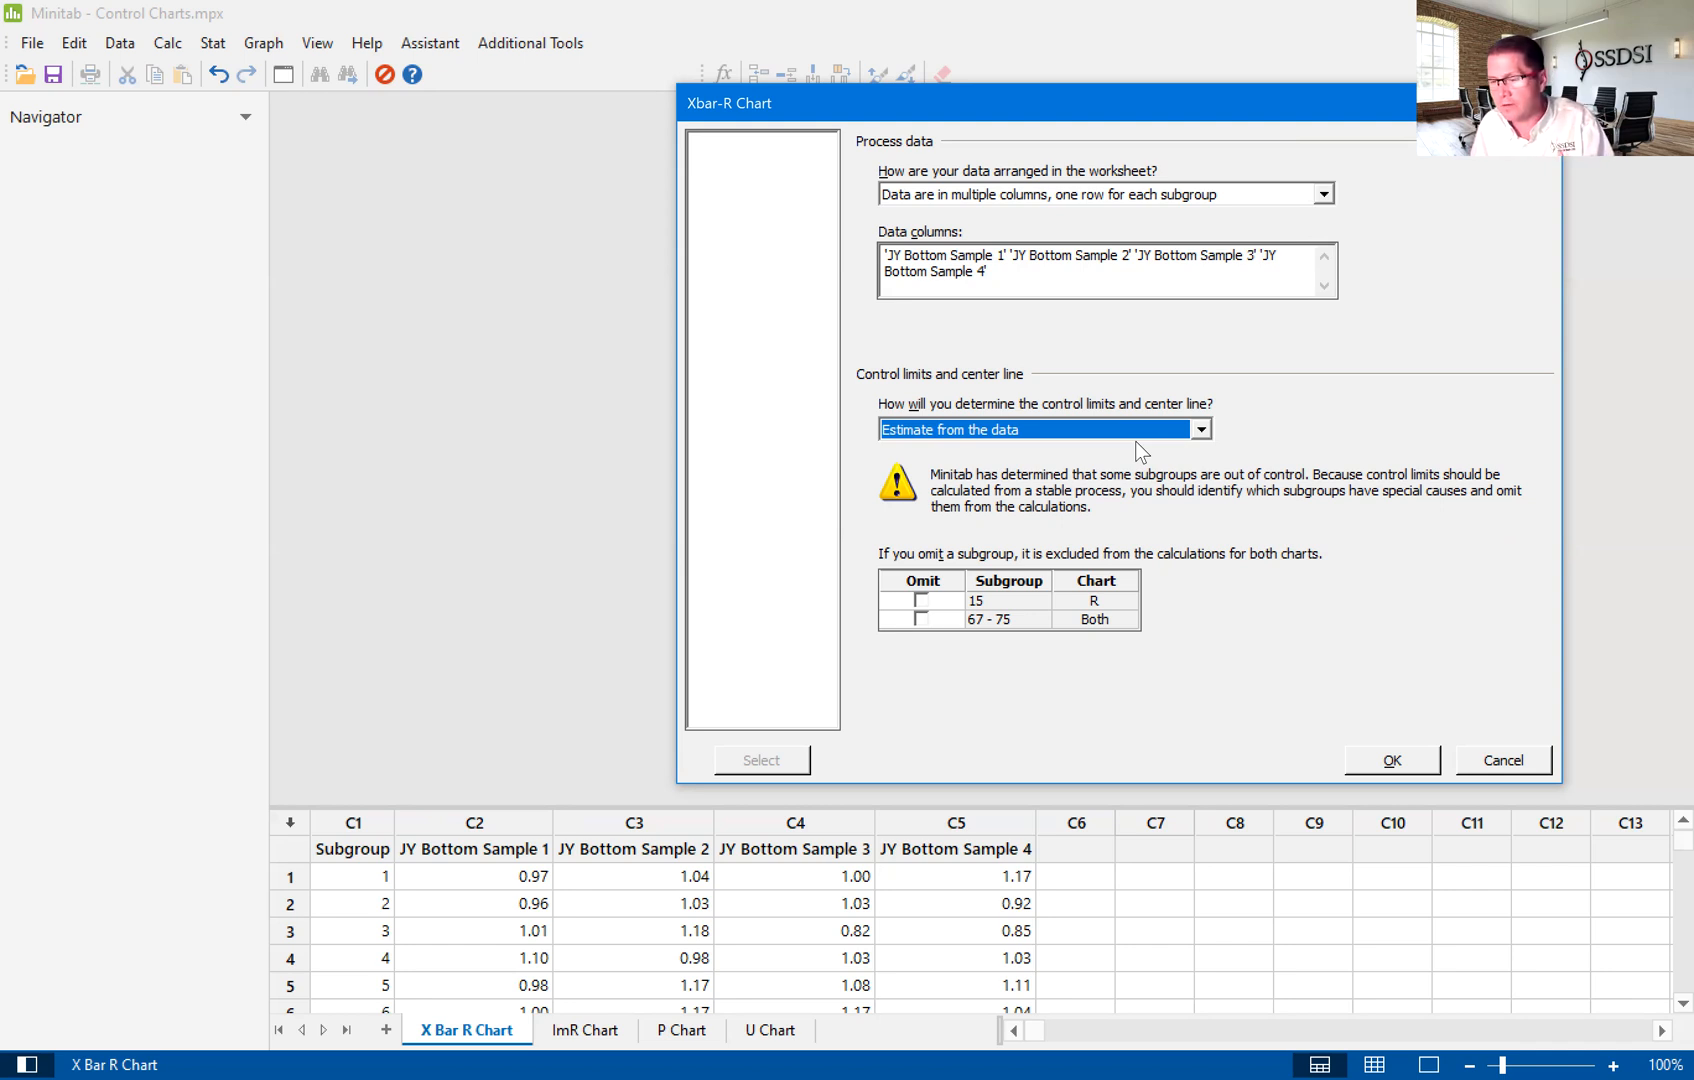
Generate the Xbar-R reports and open the Report Card in Edit Graph
{"action": "left_click", "coordinate": [1390, 759]}
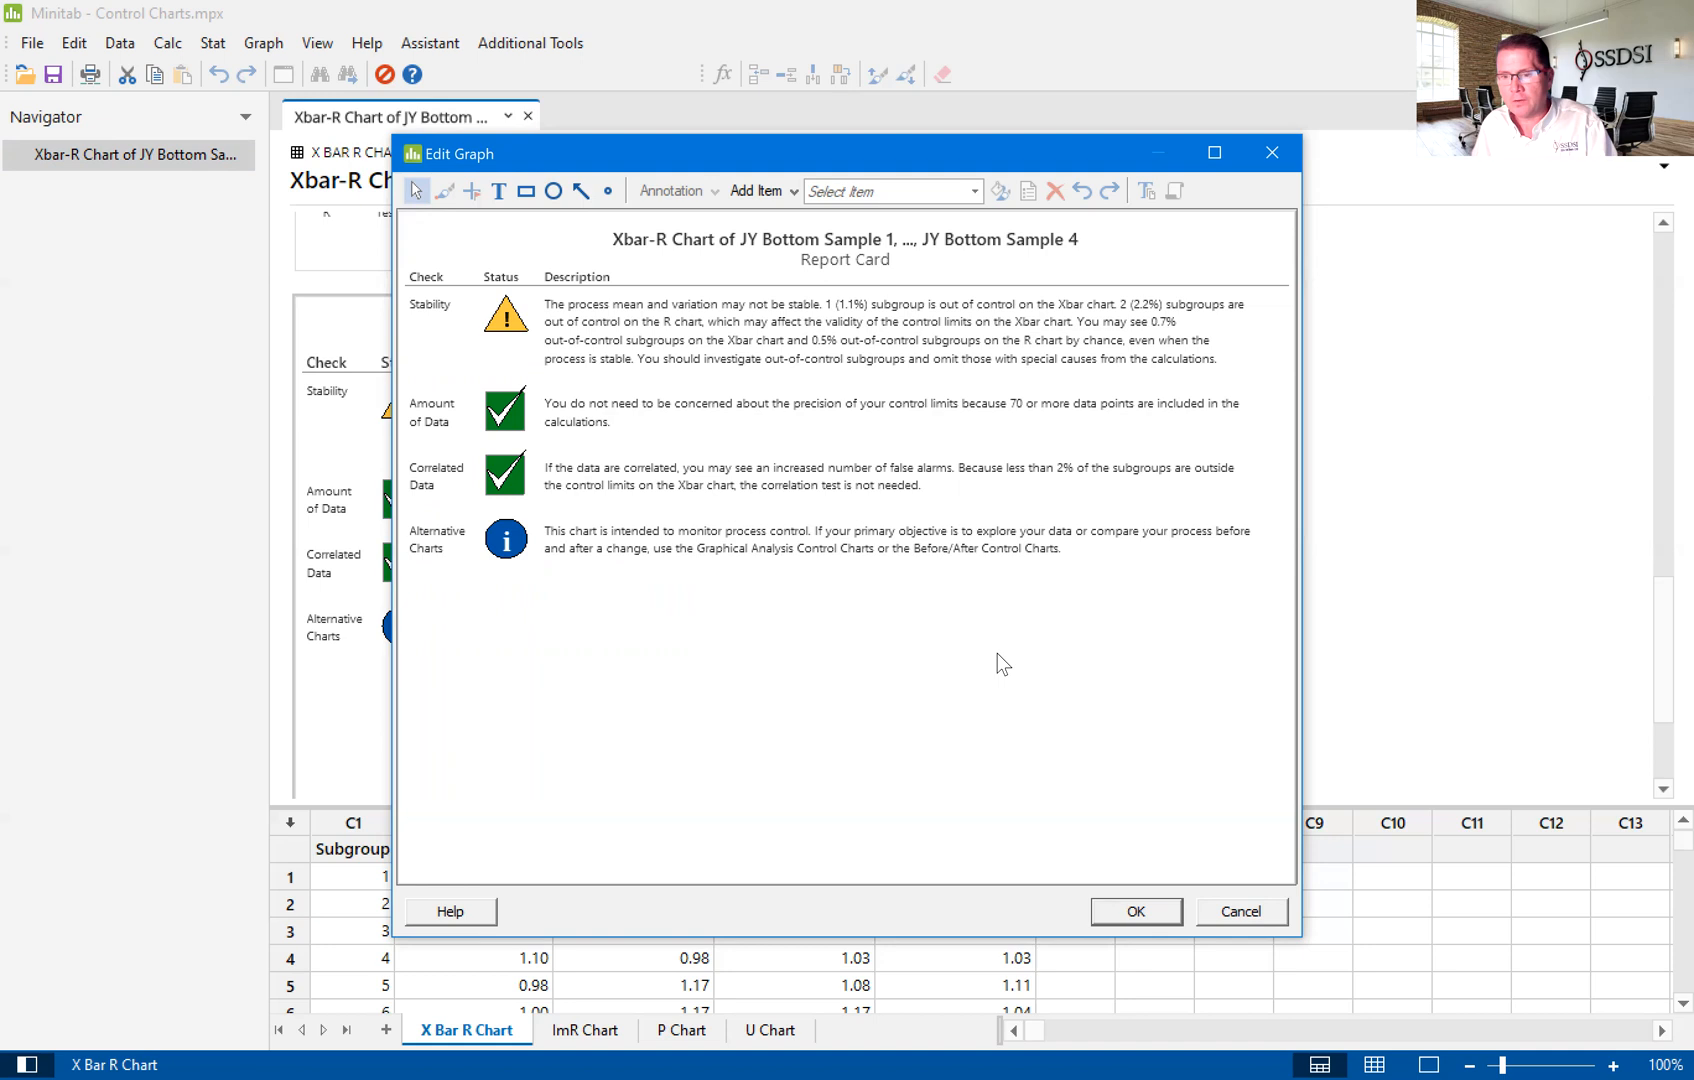
{"action": "left_click", "coordinate": [1212, 152]}
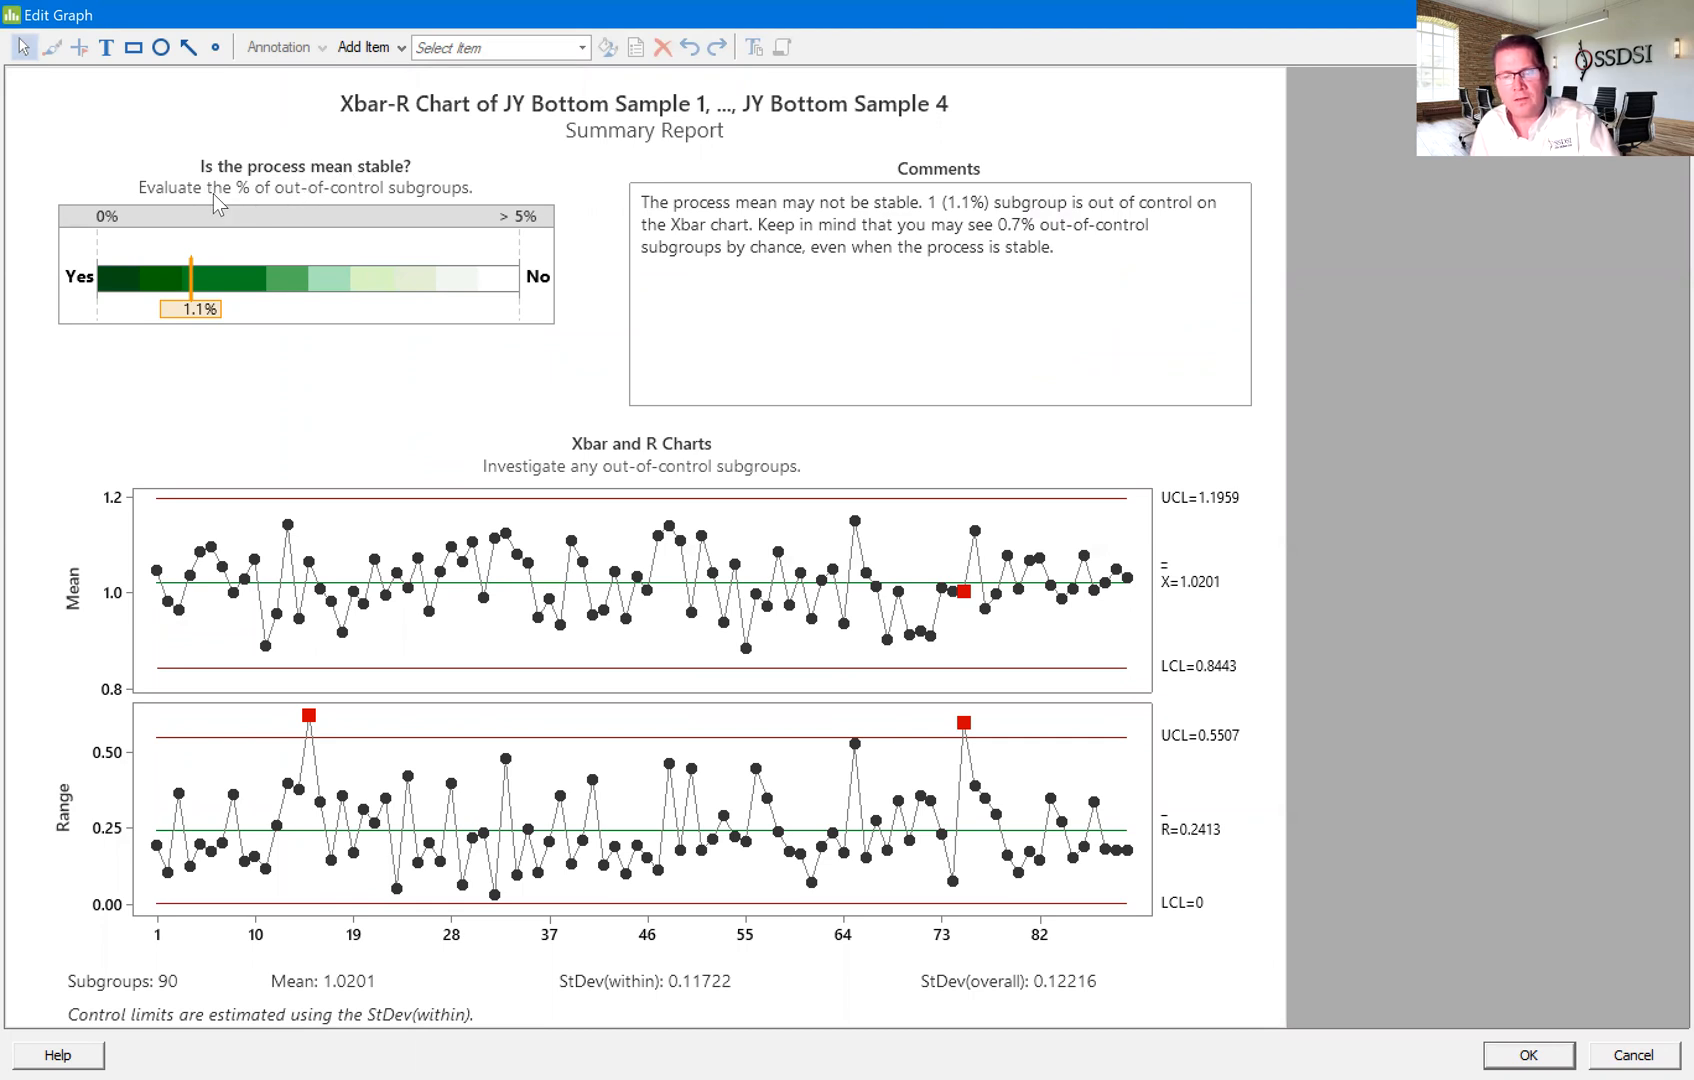
{"action": "mouse_move", "coordinate": [1659, 469]}
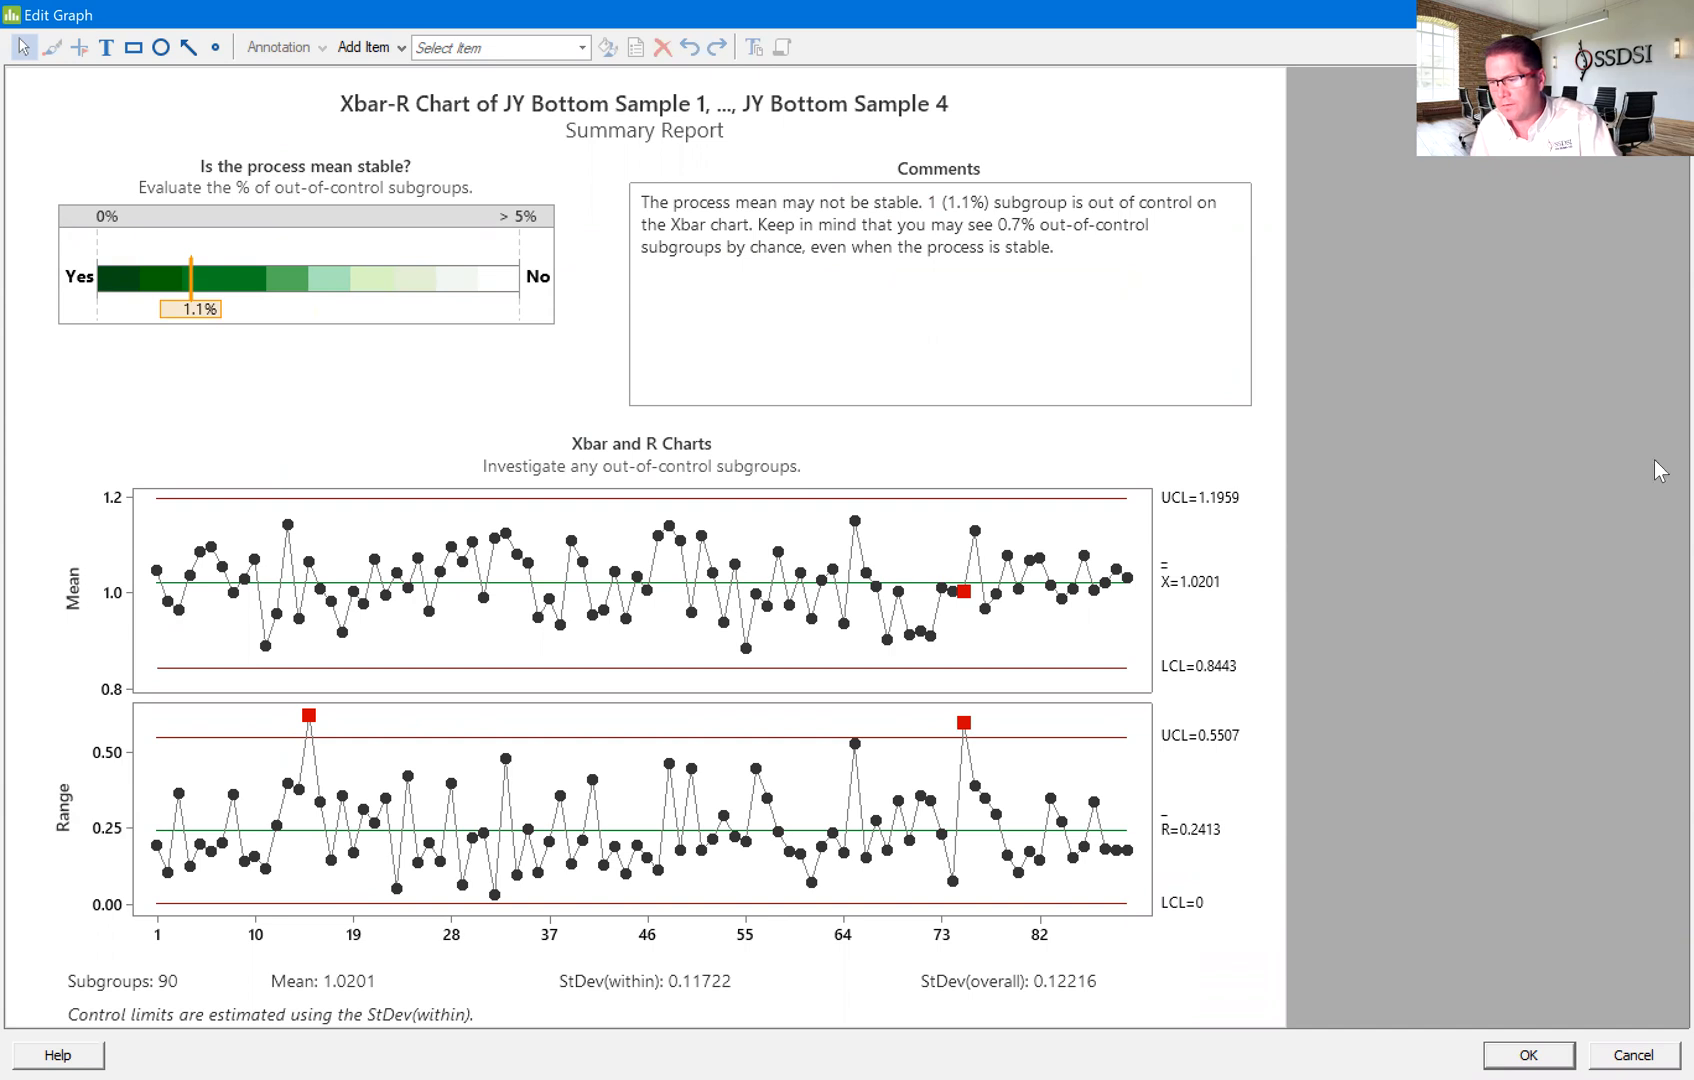
{"action": "mouse_move", "coordinate": [1611, 460]}
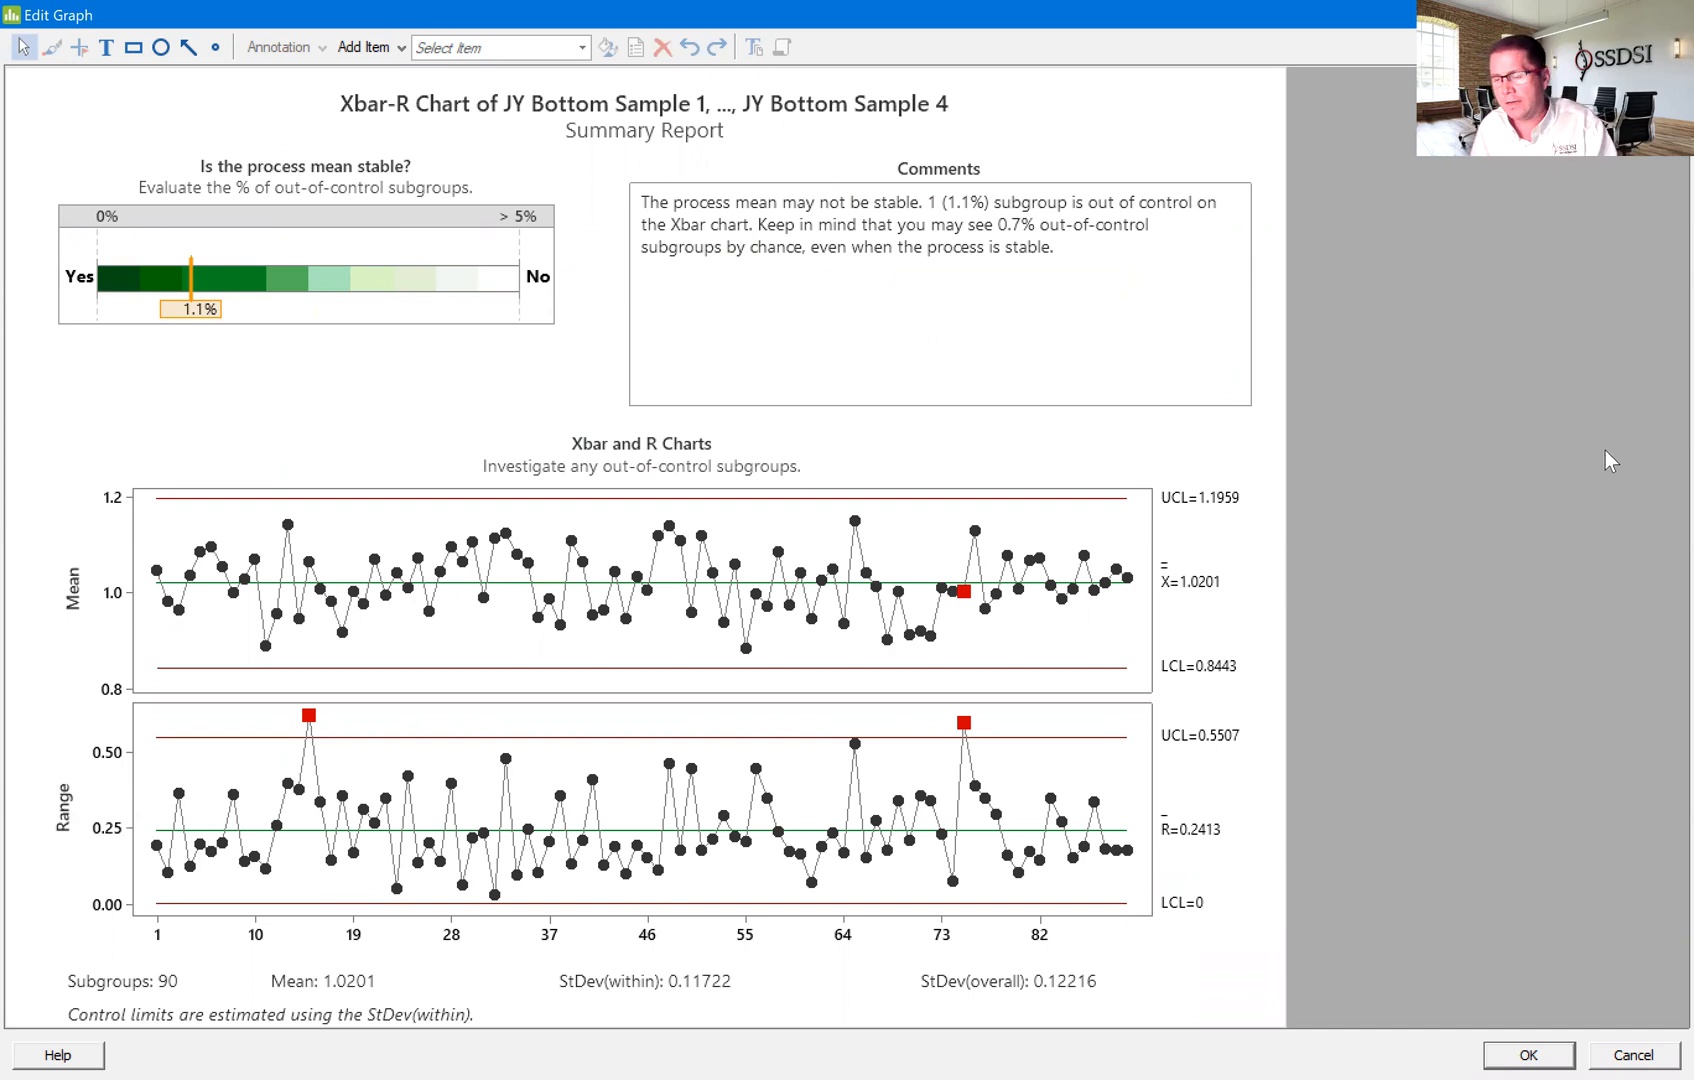